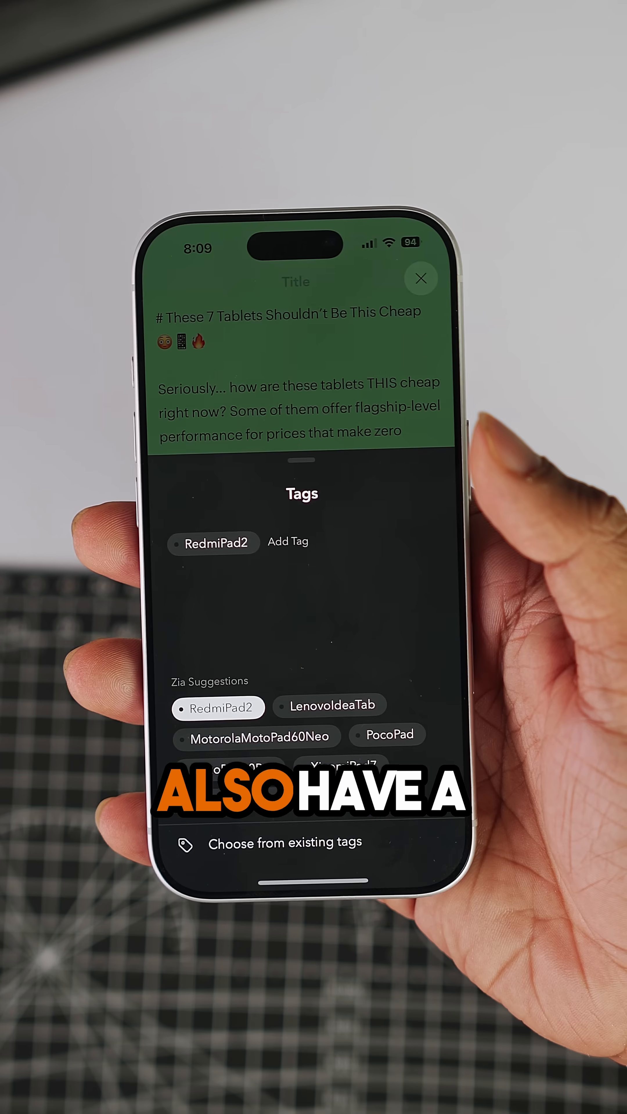
Add the RedmiPad2 tag to the cheap tablets note from Zia Suggestions
click(421, 278)
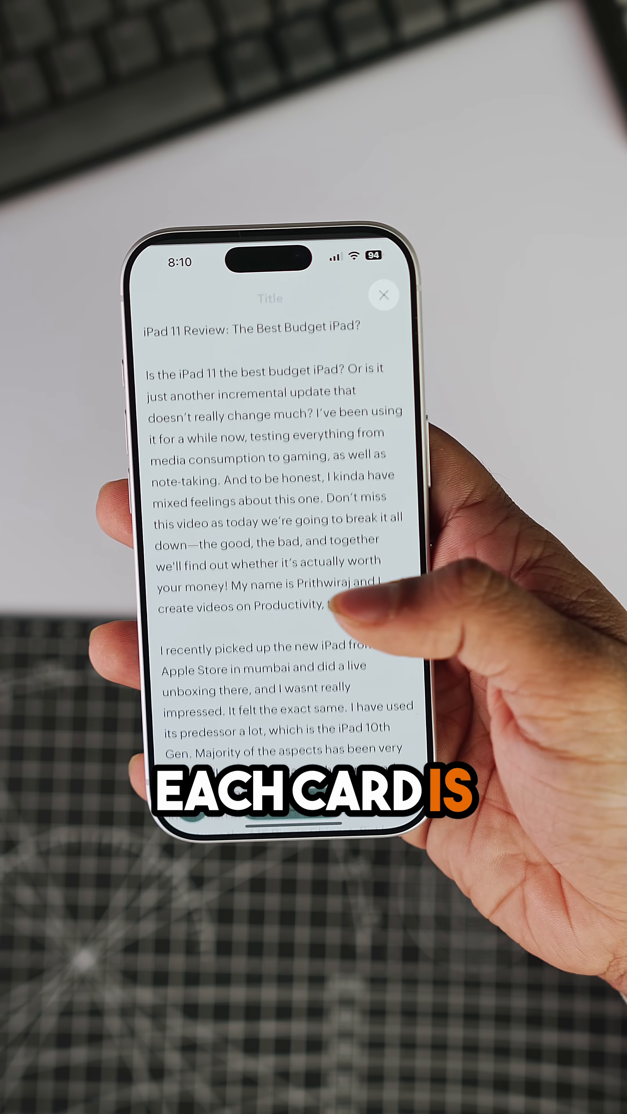
Scroll the 'iPad 11 Review: The Best Budget iPad?' note down to its design section
scroll(down, 3)
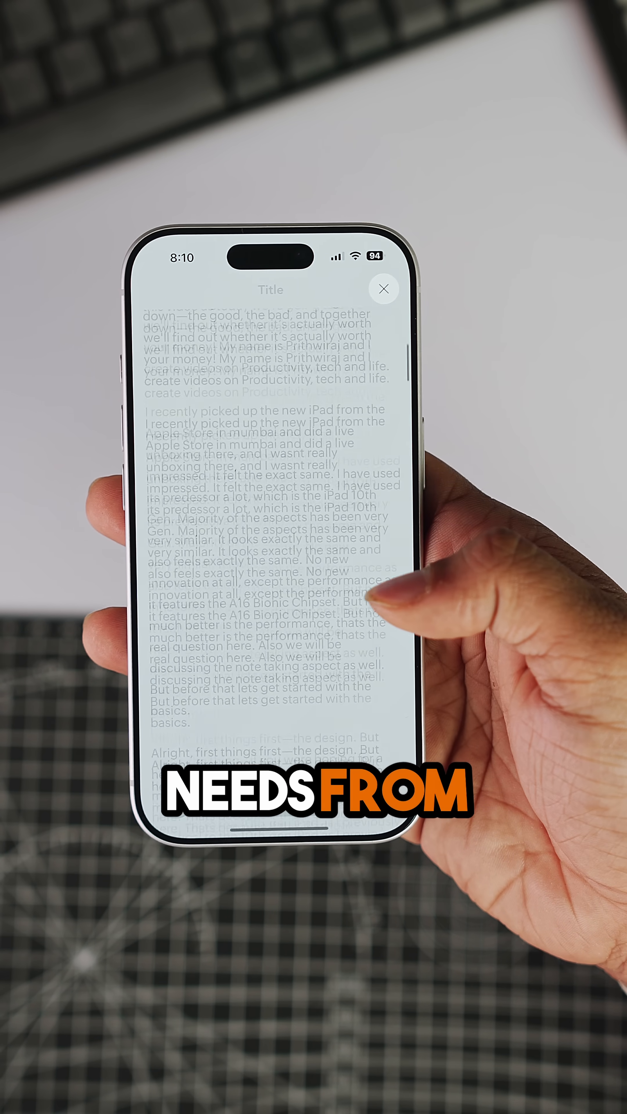